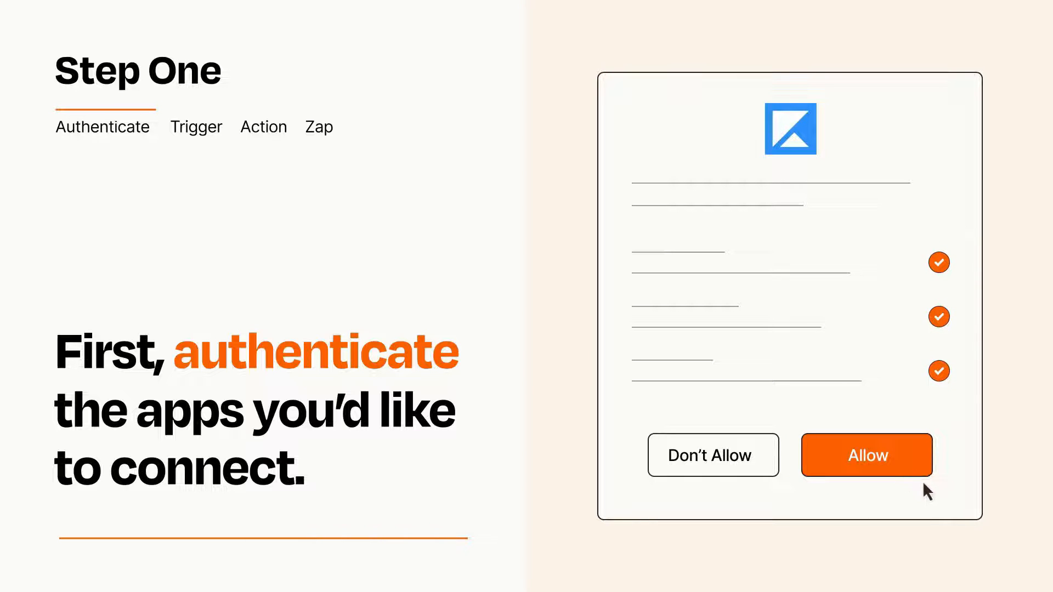
# Allow the app connection and choose Calendly's Invitee Created as the trigger event.
pyautogui.click(866, 456)
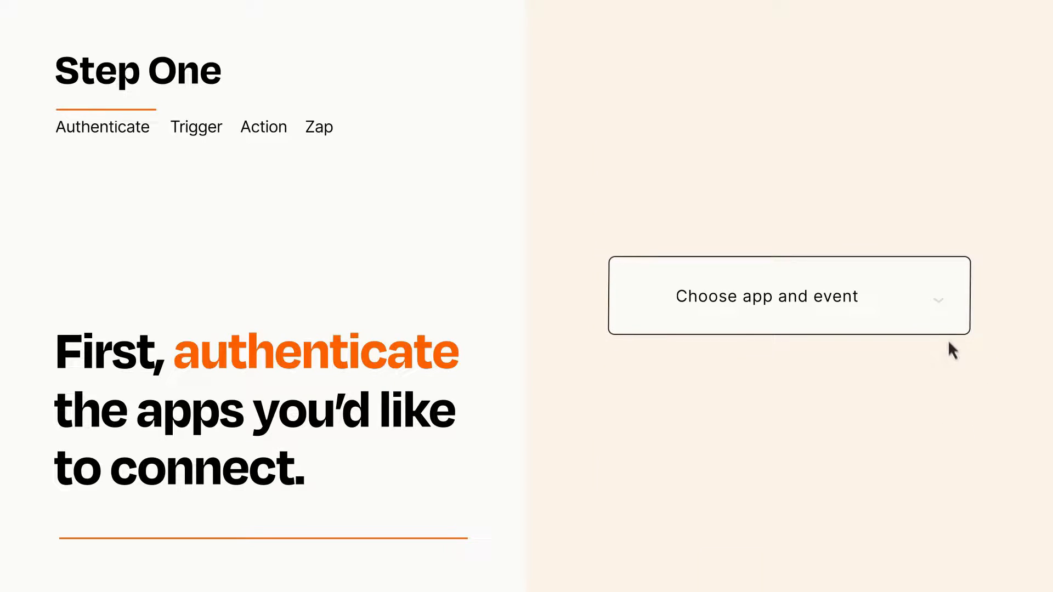
pyautogui.click(789, 295)
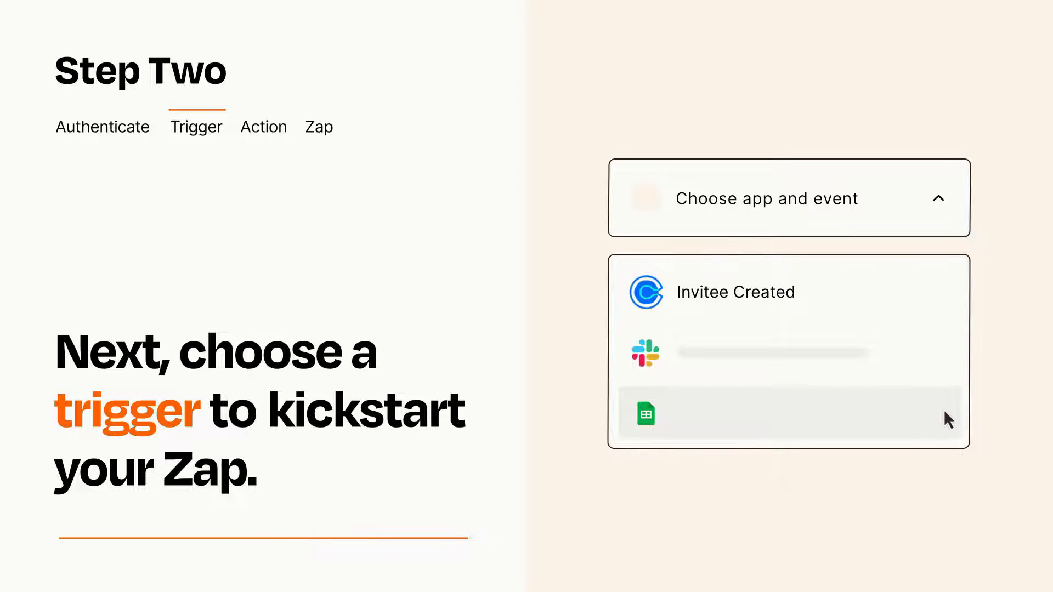
pyautogui.moveTo(947, 301)
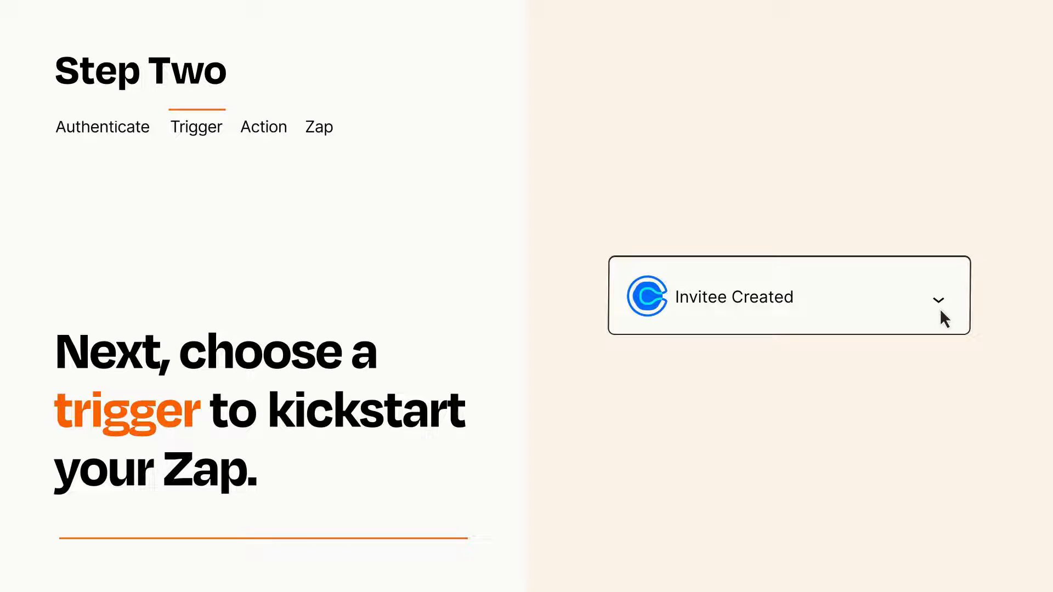
pyautogui.moveTo(956, 310)
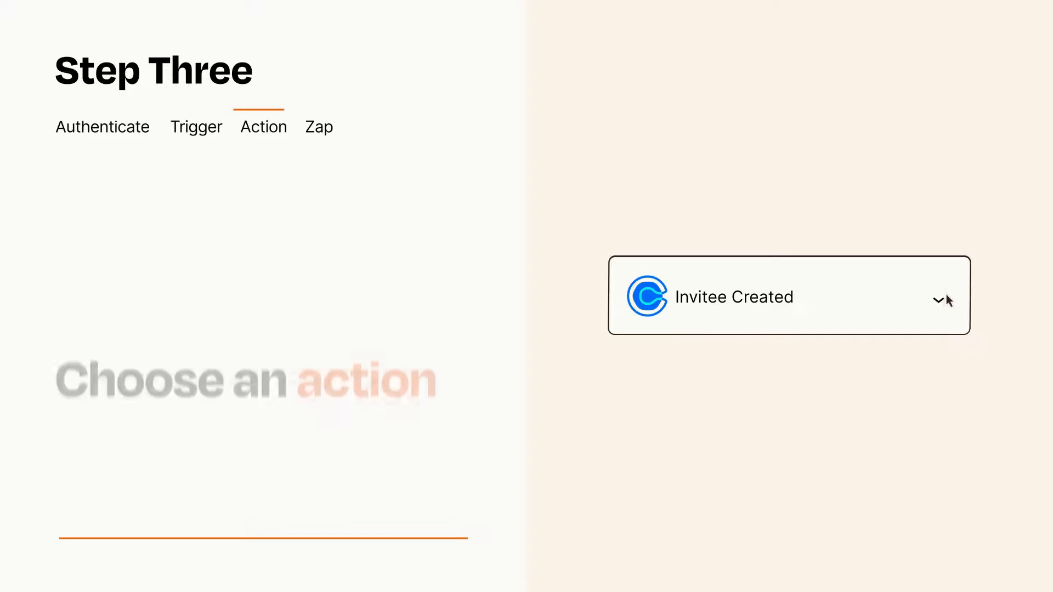
# Add an action after the trigger and make it Create Form Submission.
pyautogui.click(789, 295)
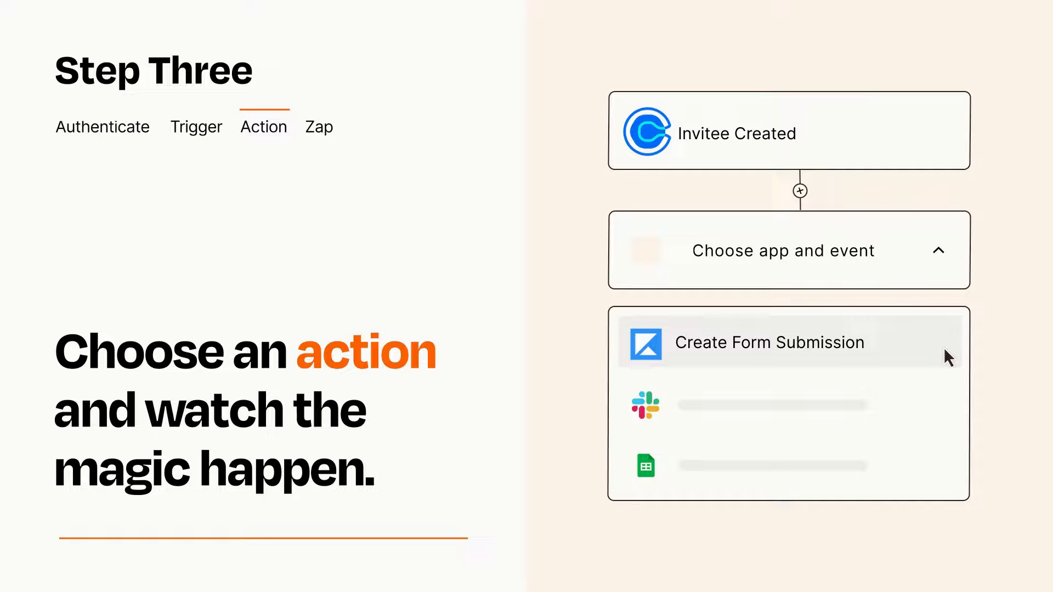
pyautogui.click(769, 342)
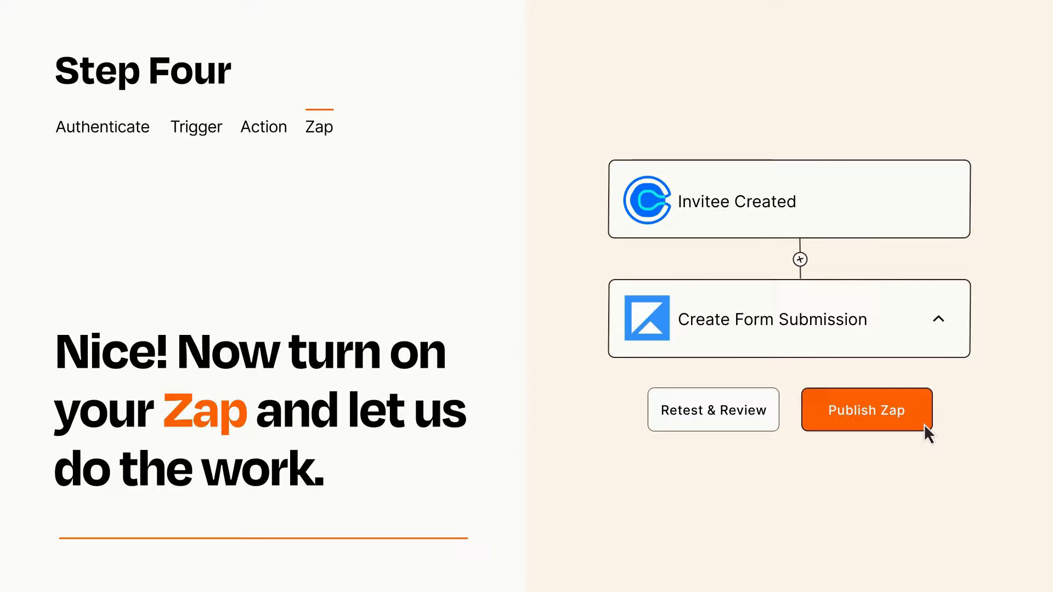
# Publish the Zap so Invitee Created feeds Create Form Submission.
pyautogui.click(867, 409)
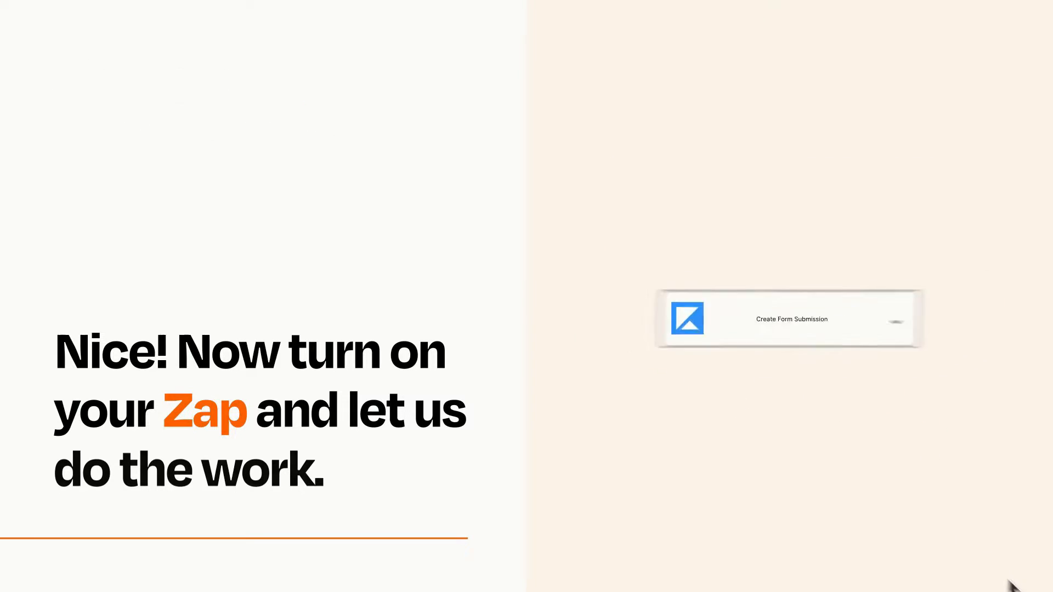